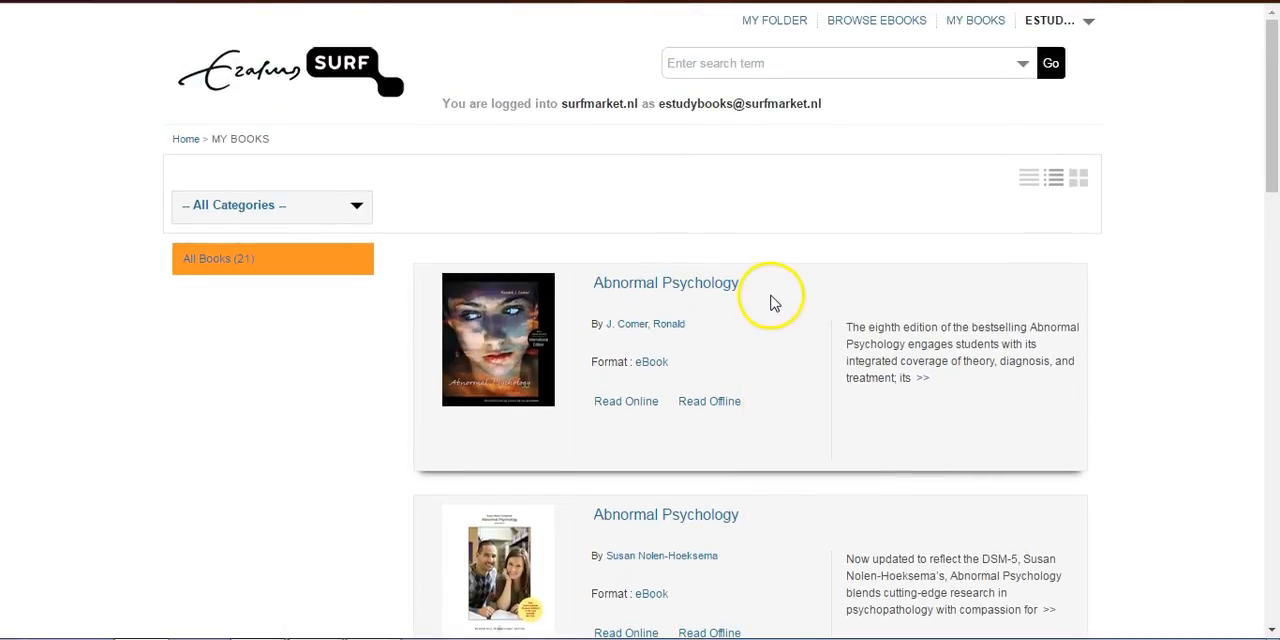
- Open Nolen-Hoeksema's DSM-5 Abnormal Psychology e-book online at Chapter 3, pages 58–59
scroll("down", 3)
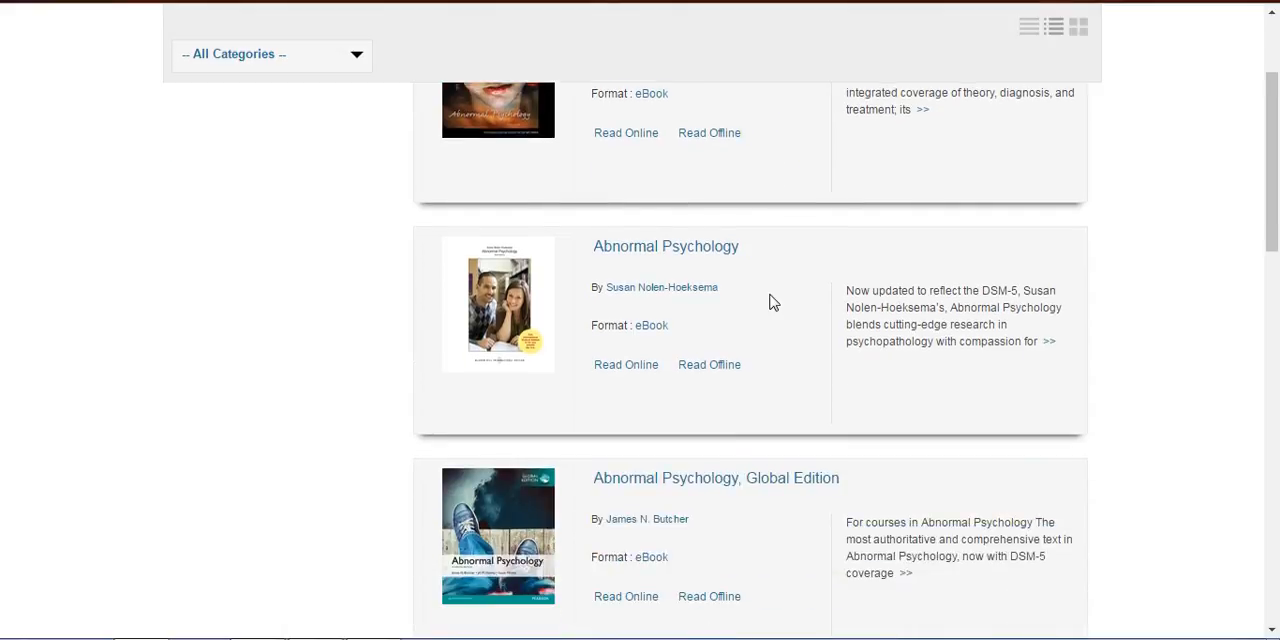
mouse_move(626, 364)
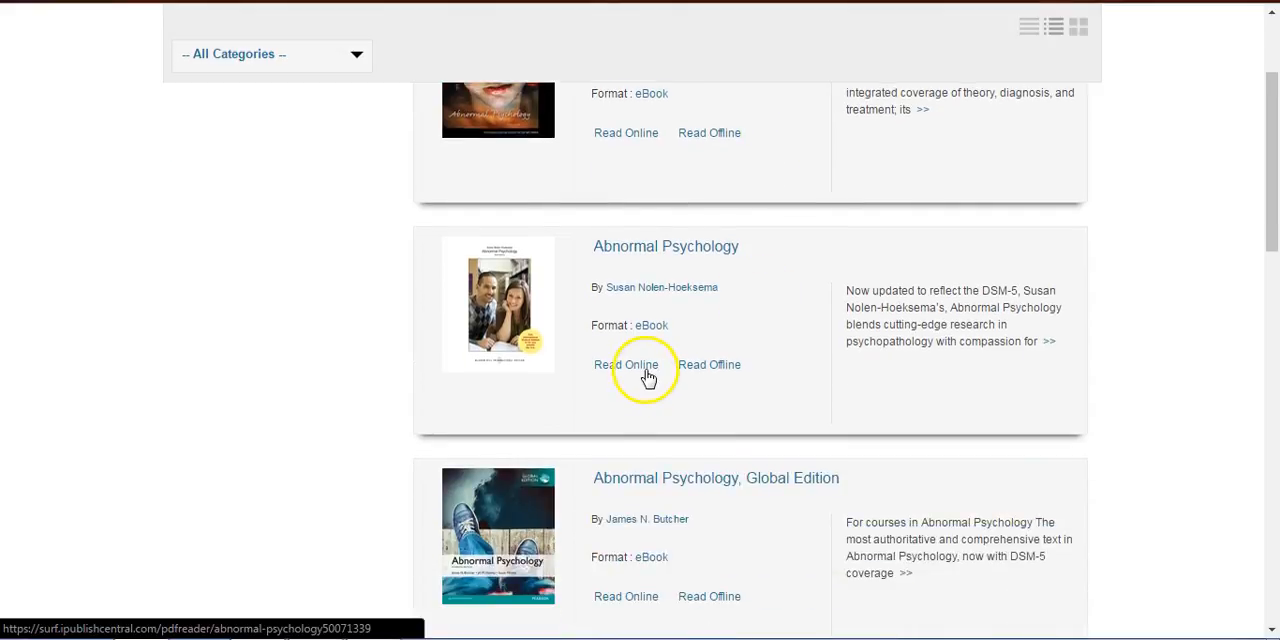
left_click(626, 364)
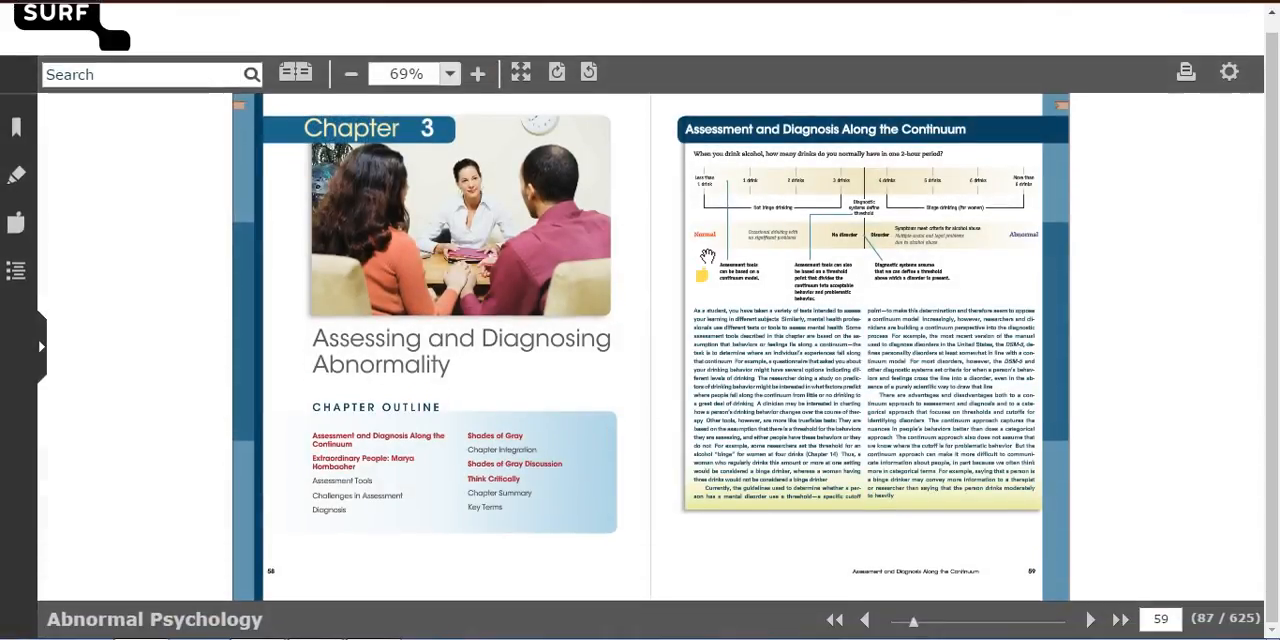
mouse_move(1090, 620)
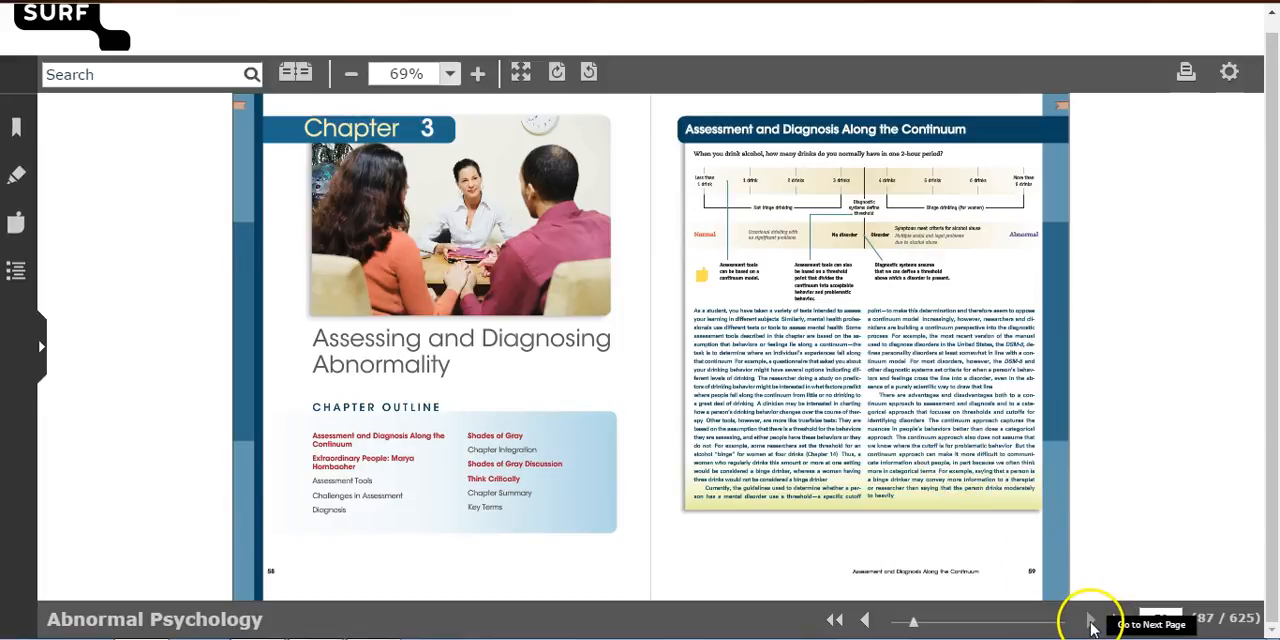
- Page forward three spreads through Chapter 3 to pages 64–65 on personality inventories
left_click(1092, 620)
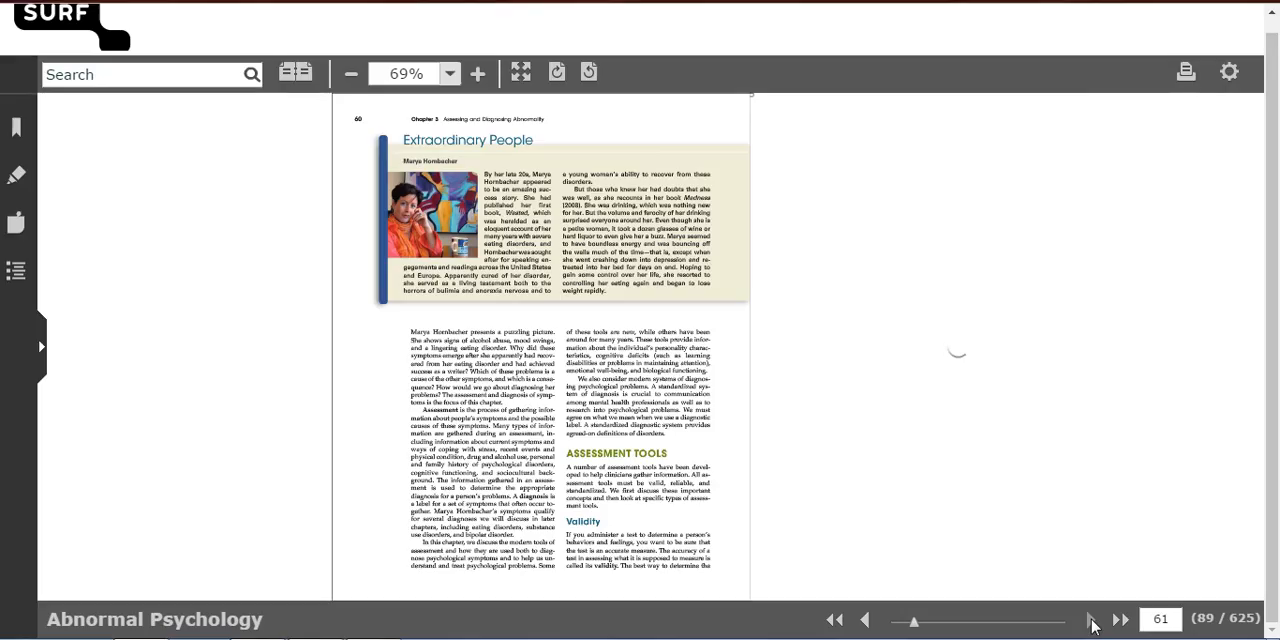
left_click(1120, 620)
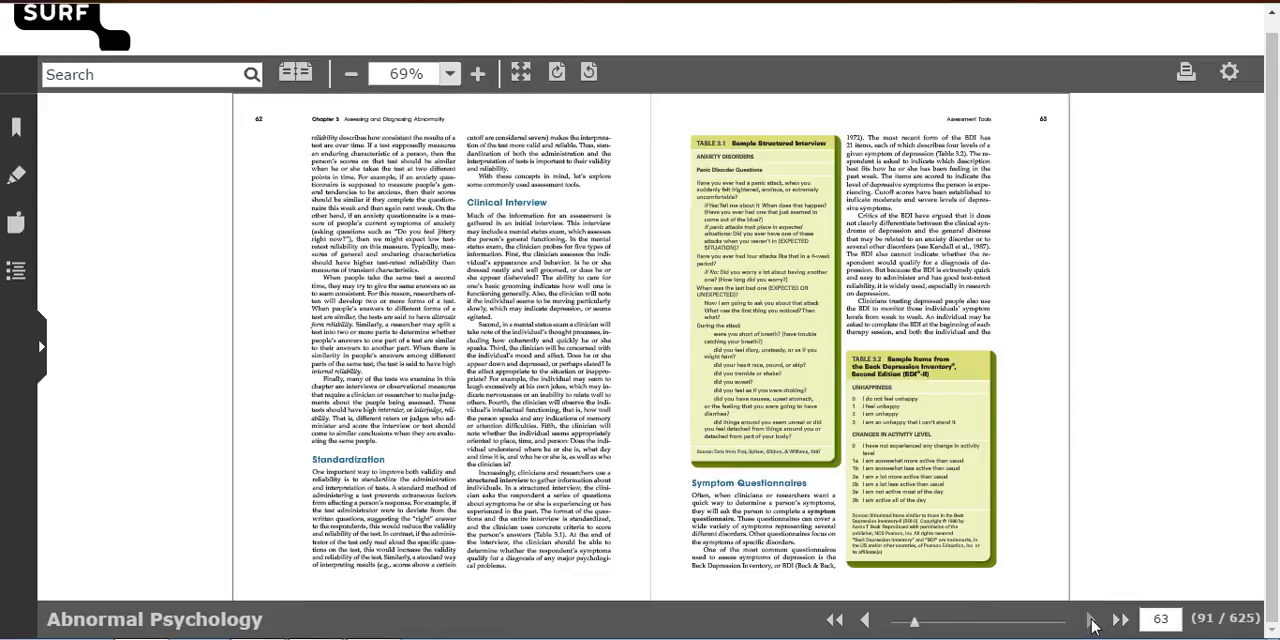
left_click(1093, 620)
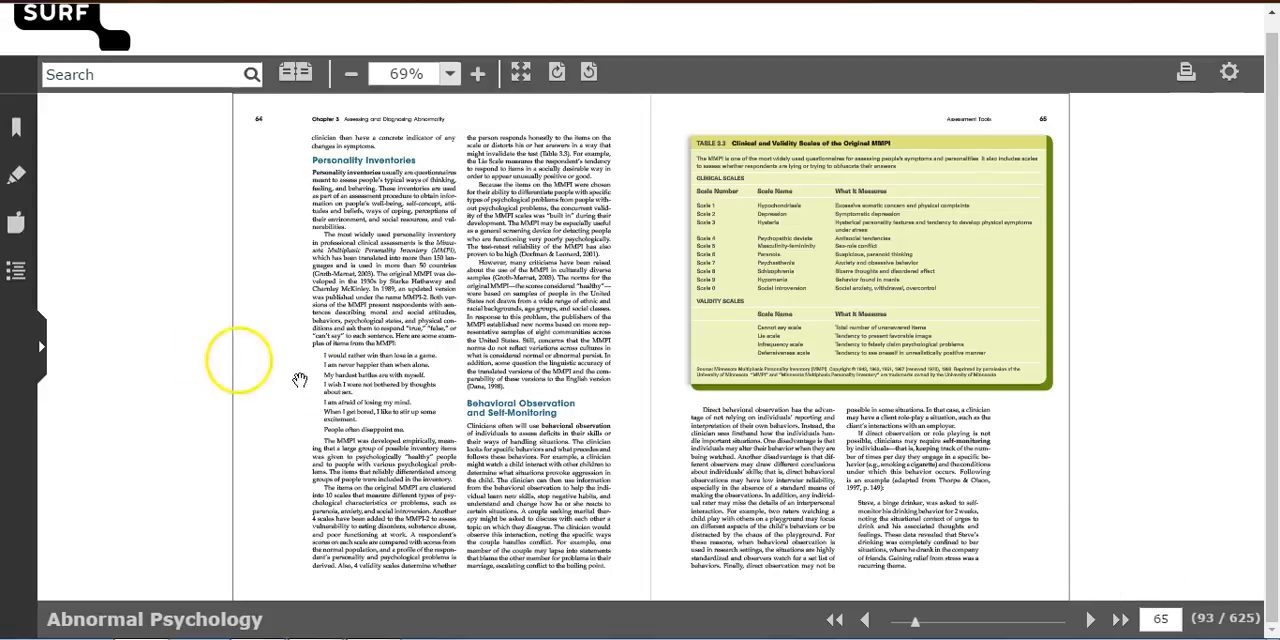
mouse_move(16, 272)
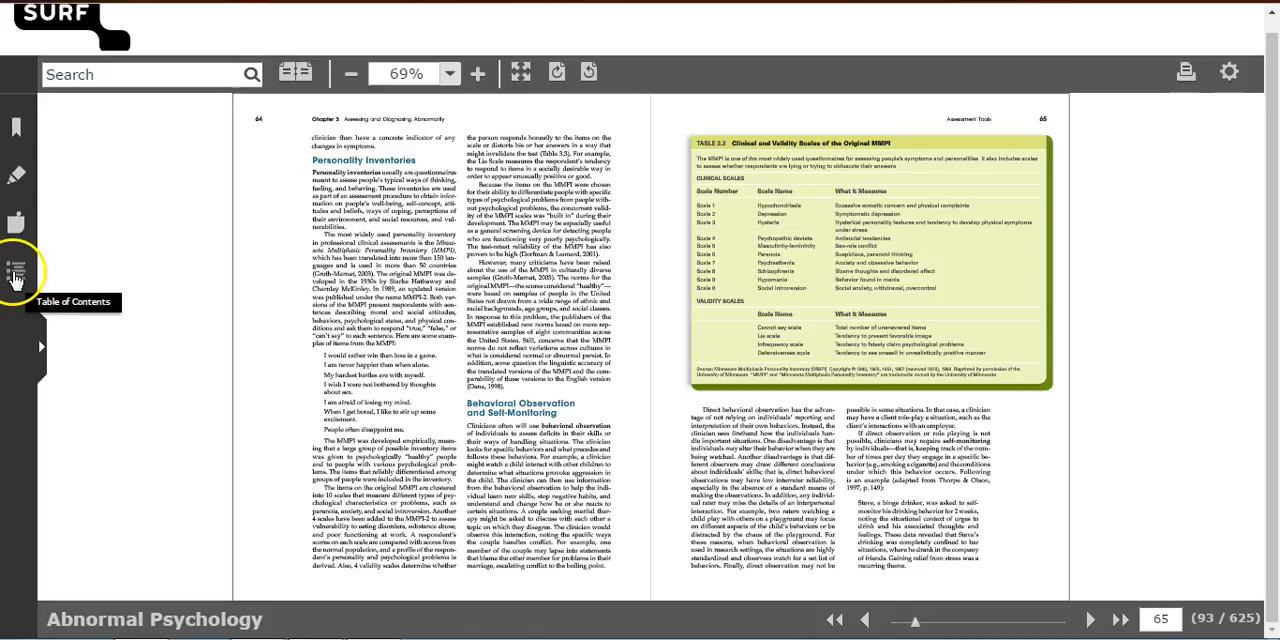
- Jump via the table of contents to Chapter 5's pages 106–107, then focus the search box
left_click(16, 270)
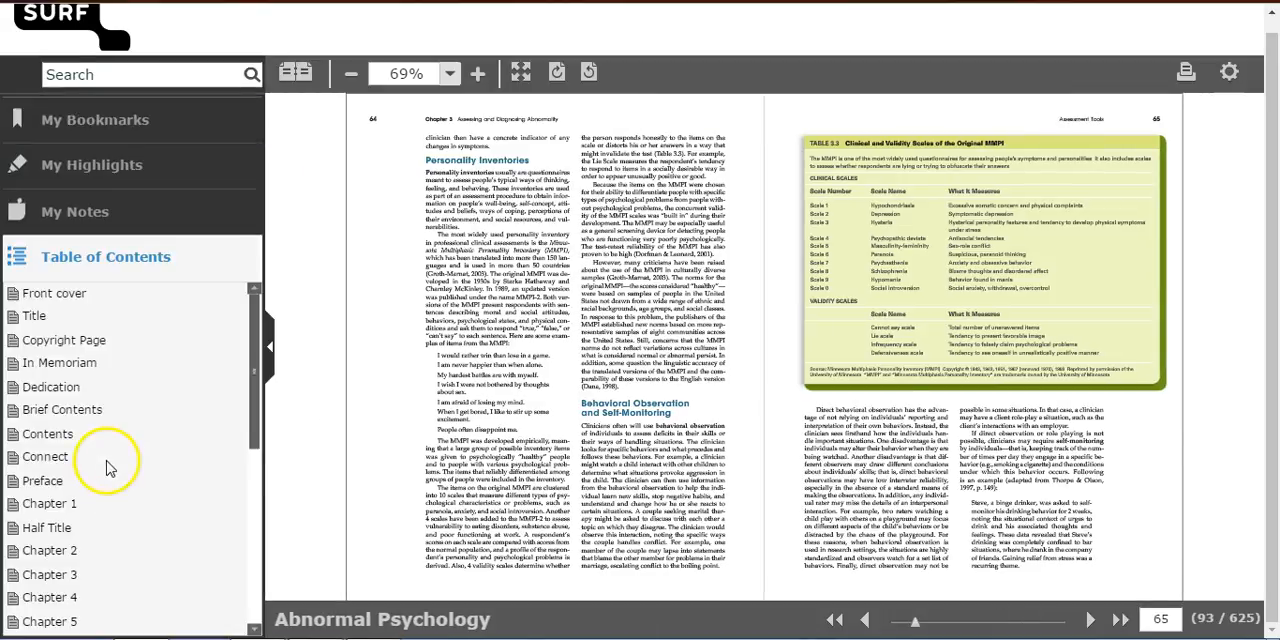
scroll("down", 3)
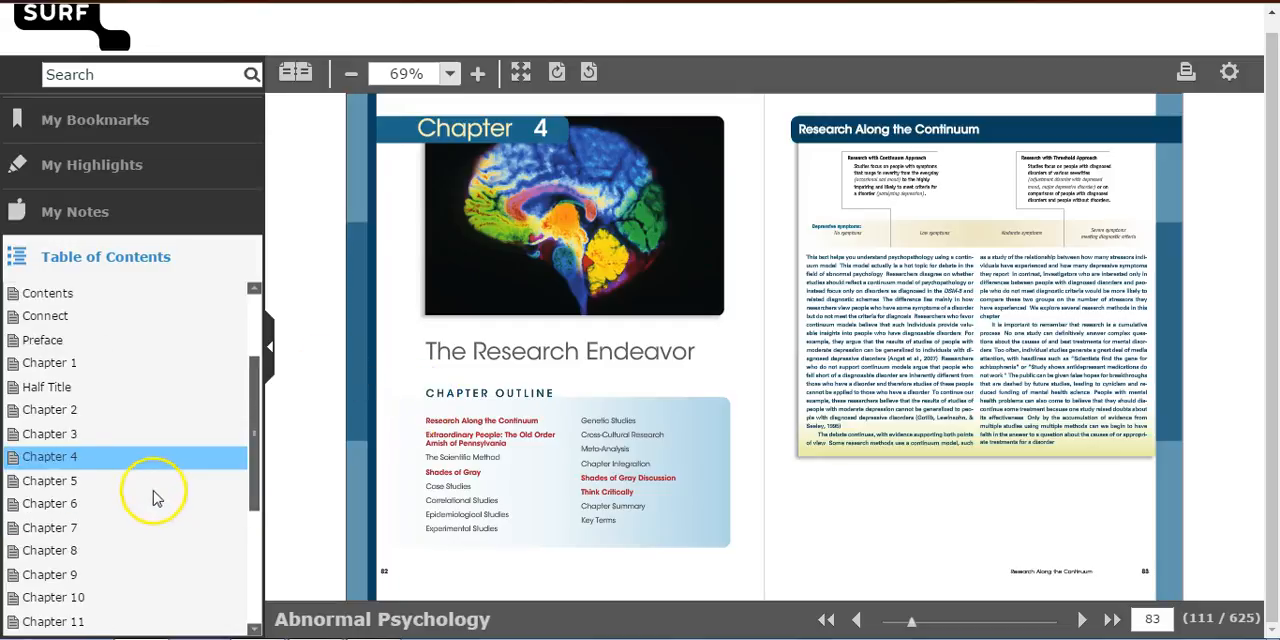
left_click(49, 481)
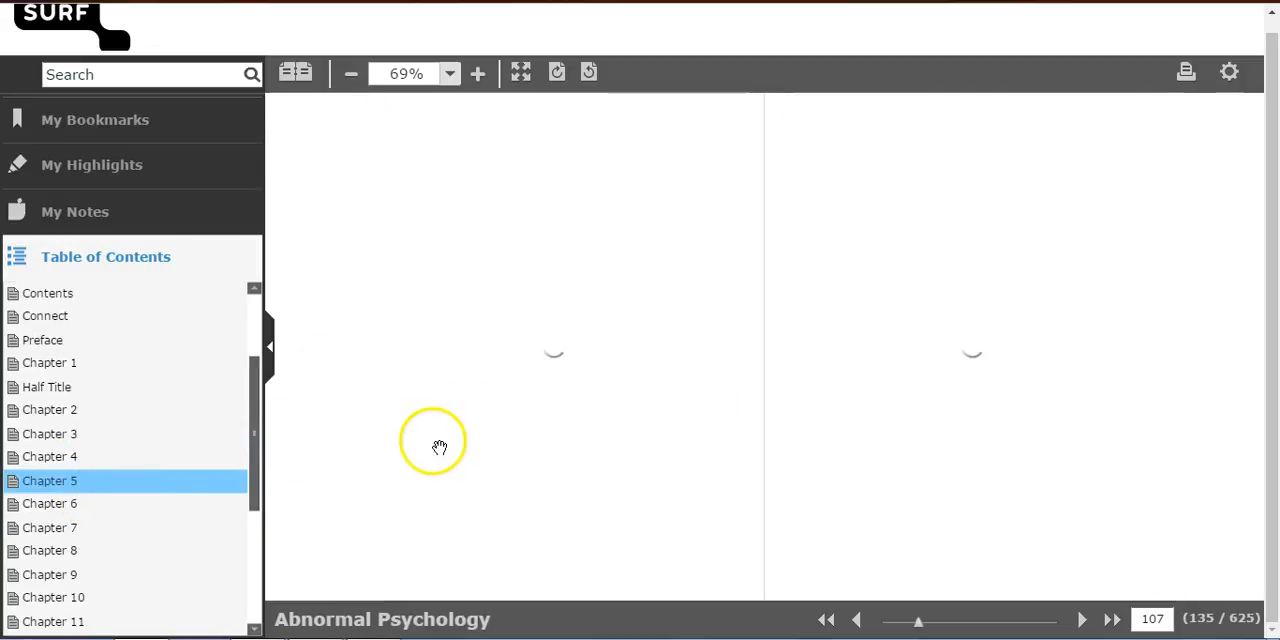
left_click(49, 481)
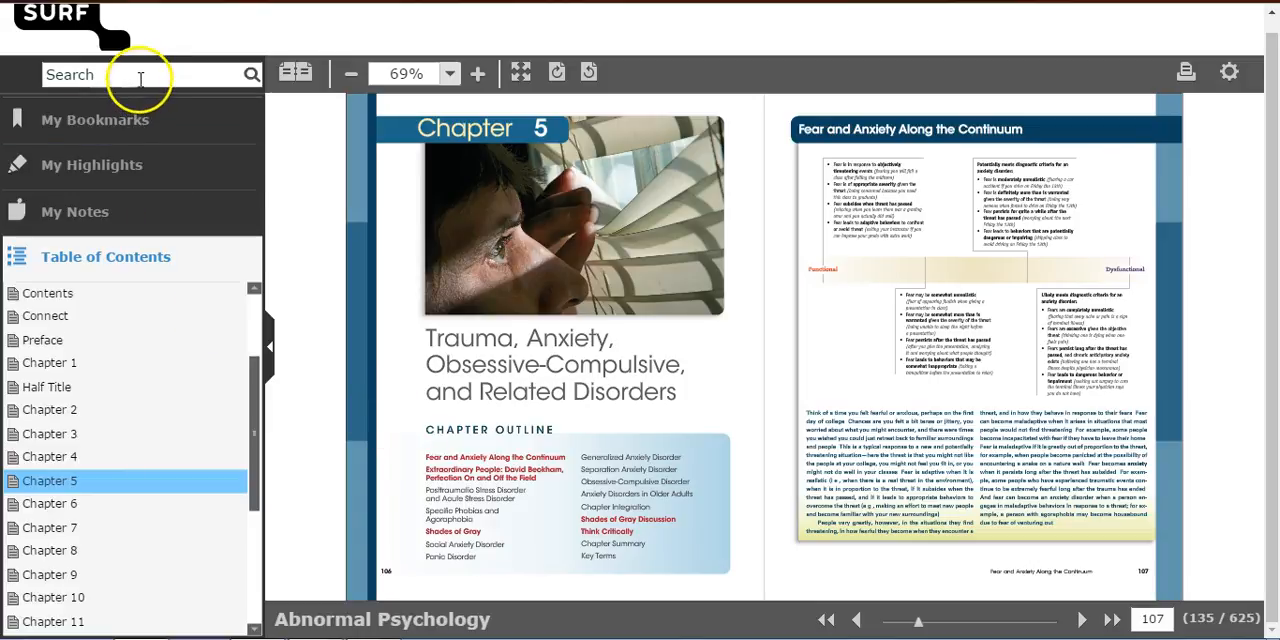
left_click(140, 75)
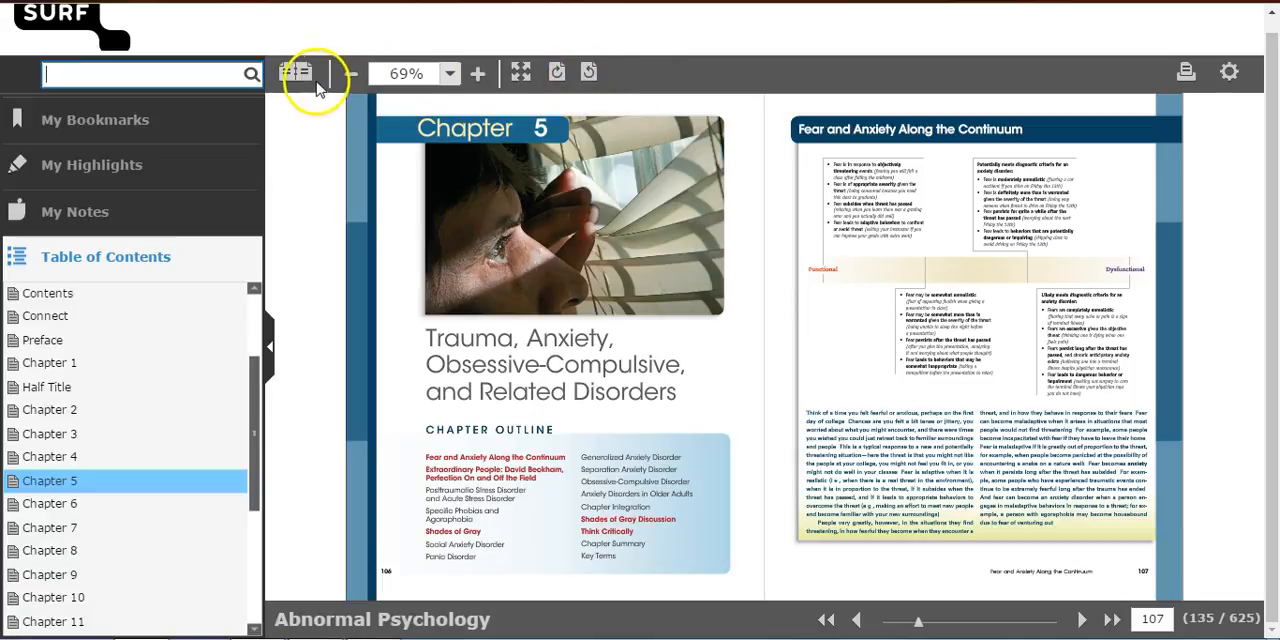
- Toggle single-page view and back, then save Last Read Location as ON in settings
left_click(295, 72)
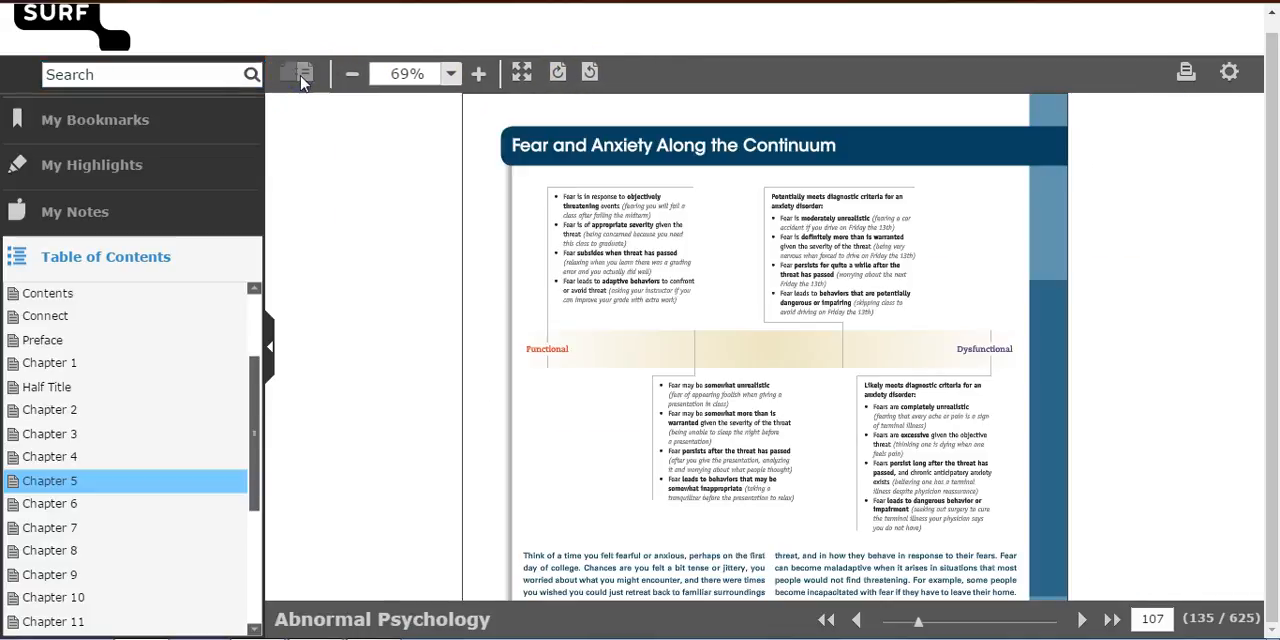
left_click(296, 73)
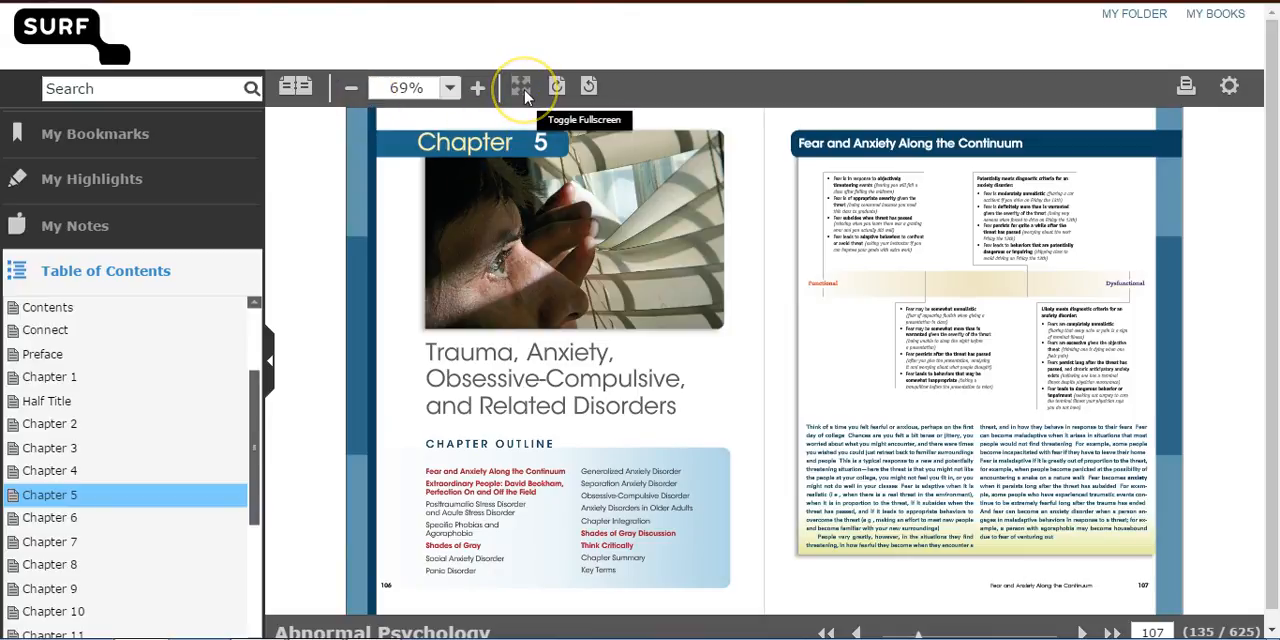
mouse_move(558, 87)
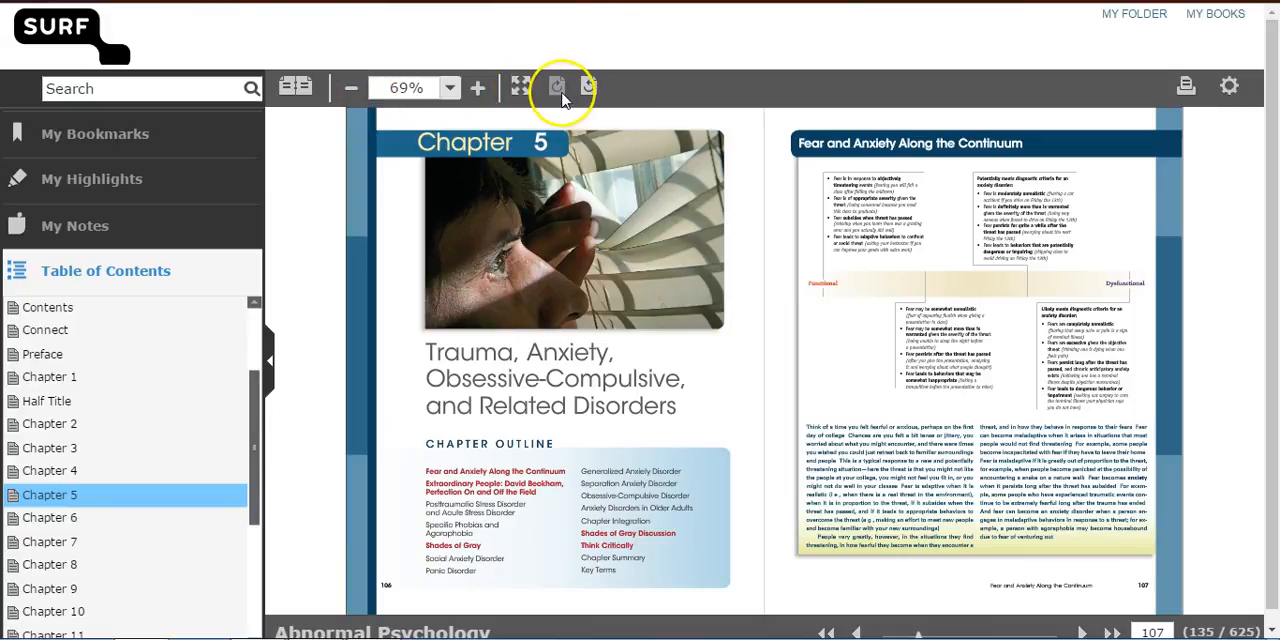
mouse_move(588, 87)
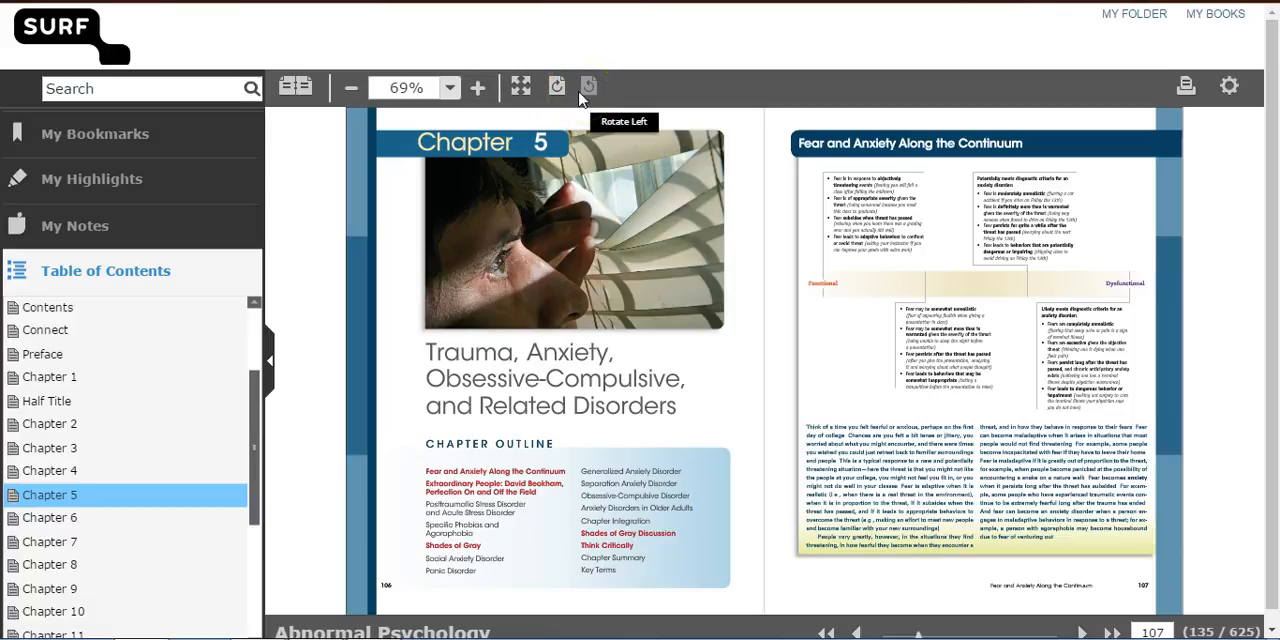
mouse_move(1186, 86)
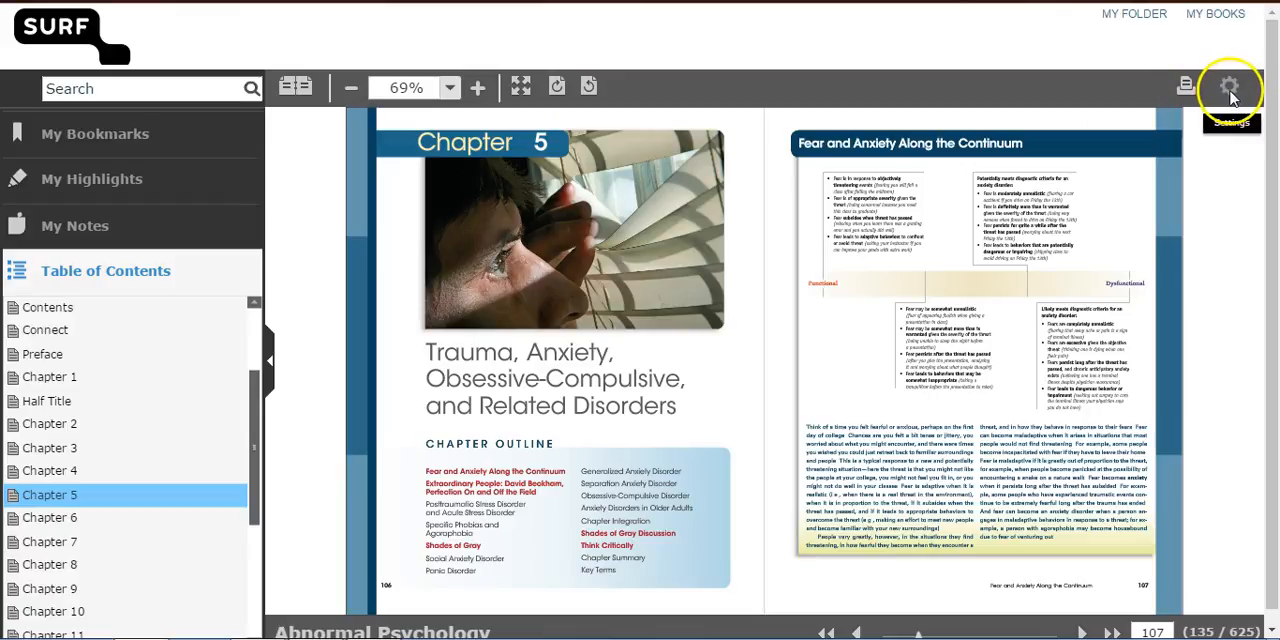
left_click(1229, 86)
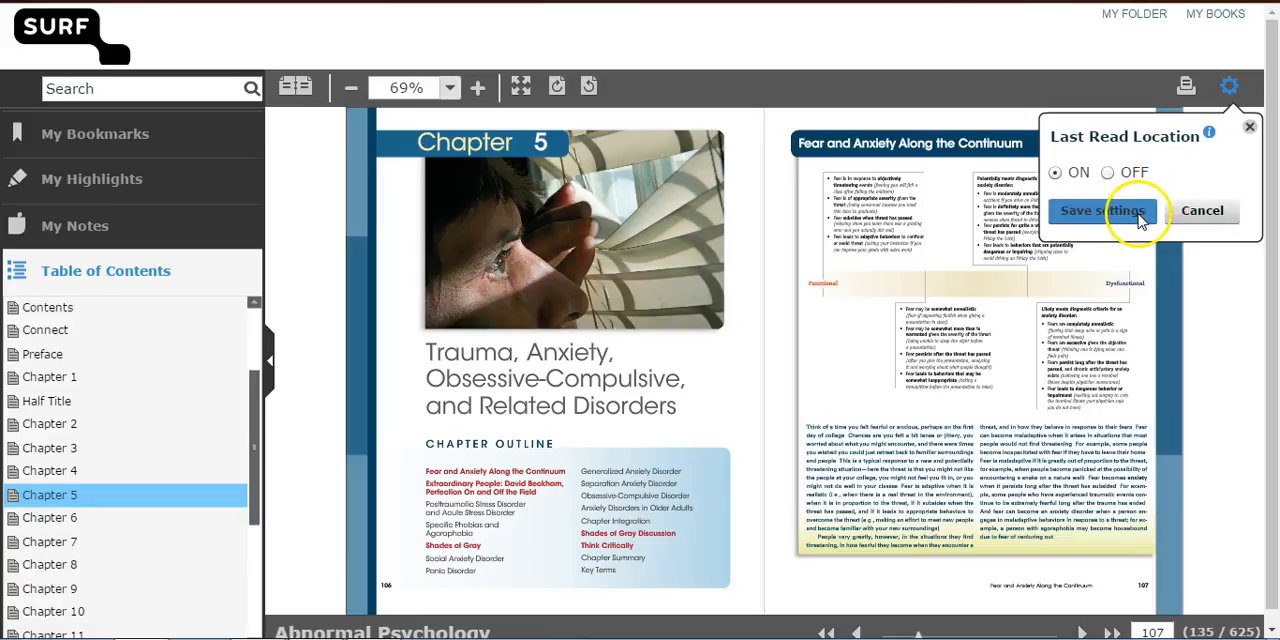
left_click(1101, 210)
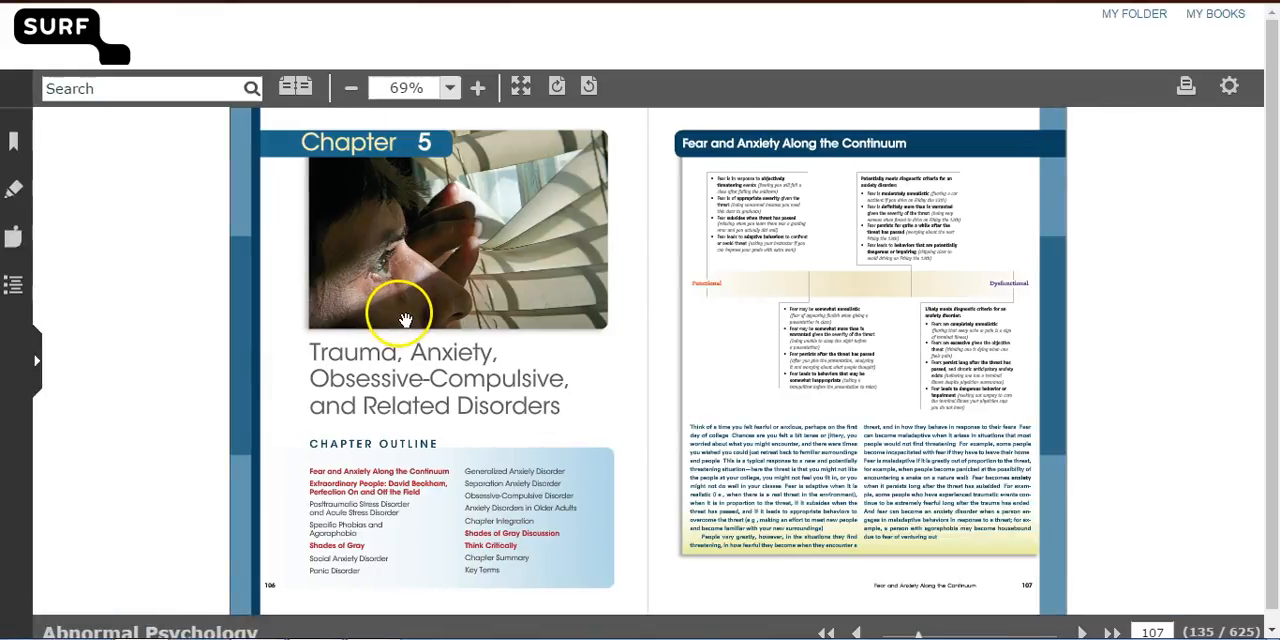
mouse_move(14, 142)
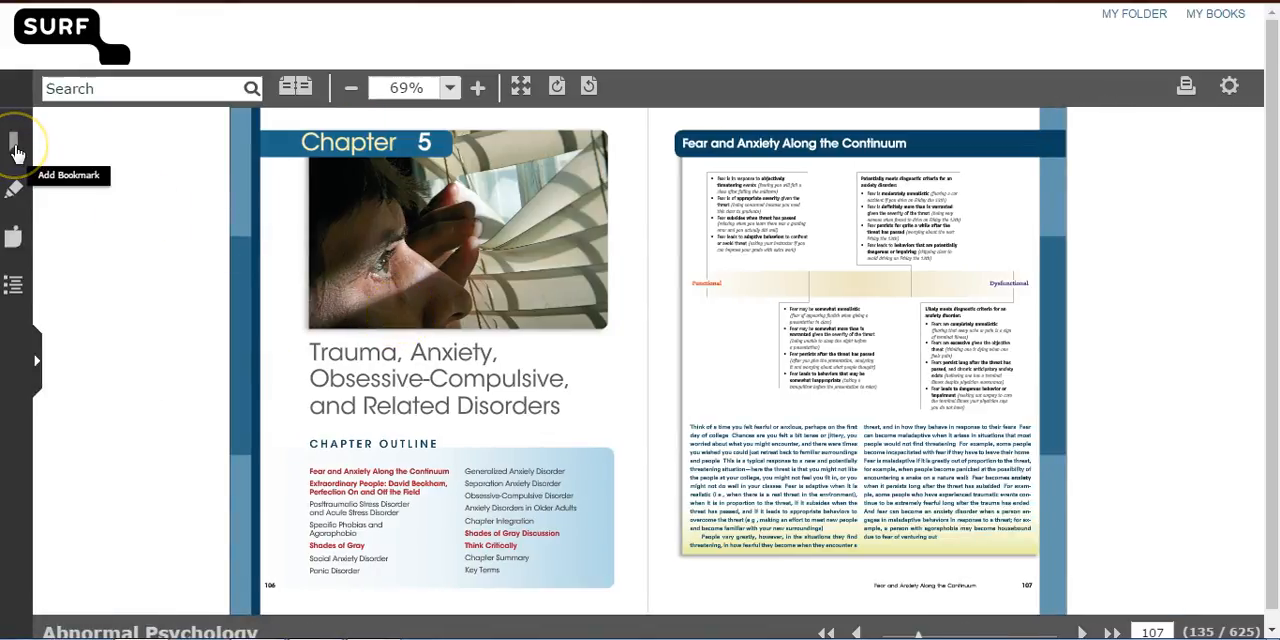
mouse_move(15, 190)
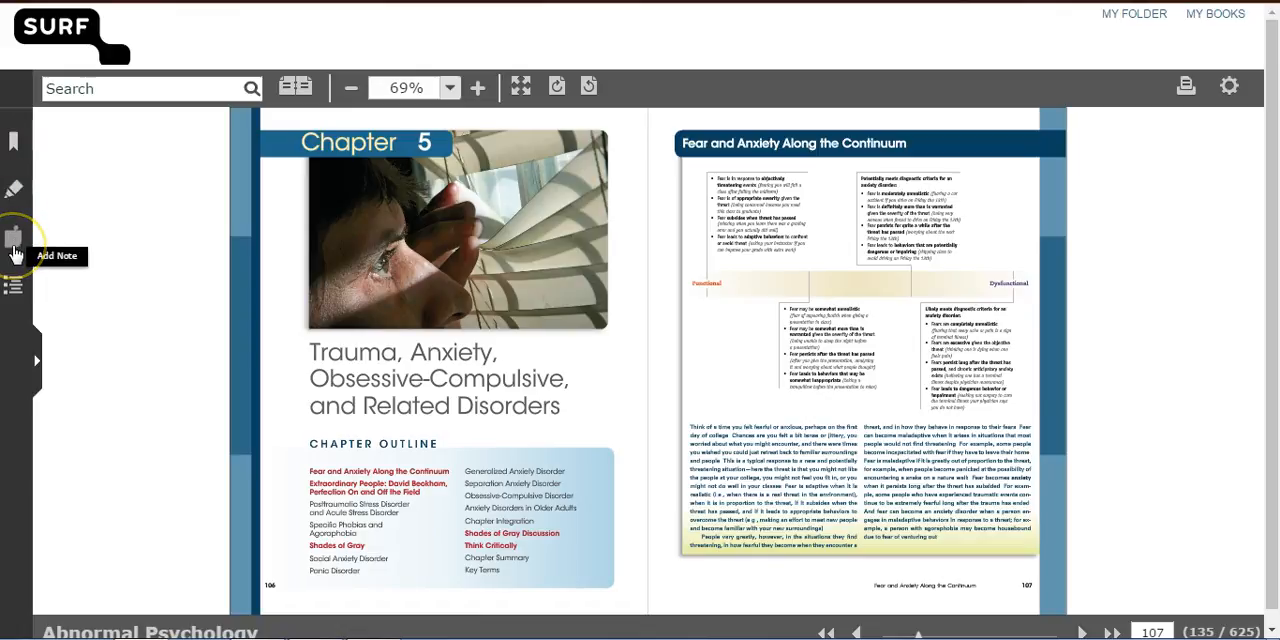
mouse_move(295, 87)
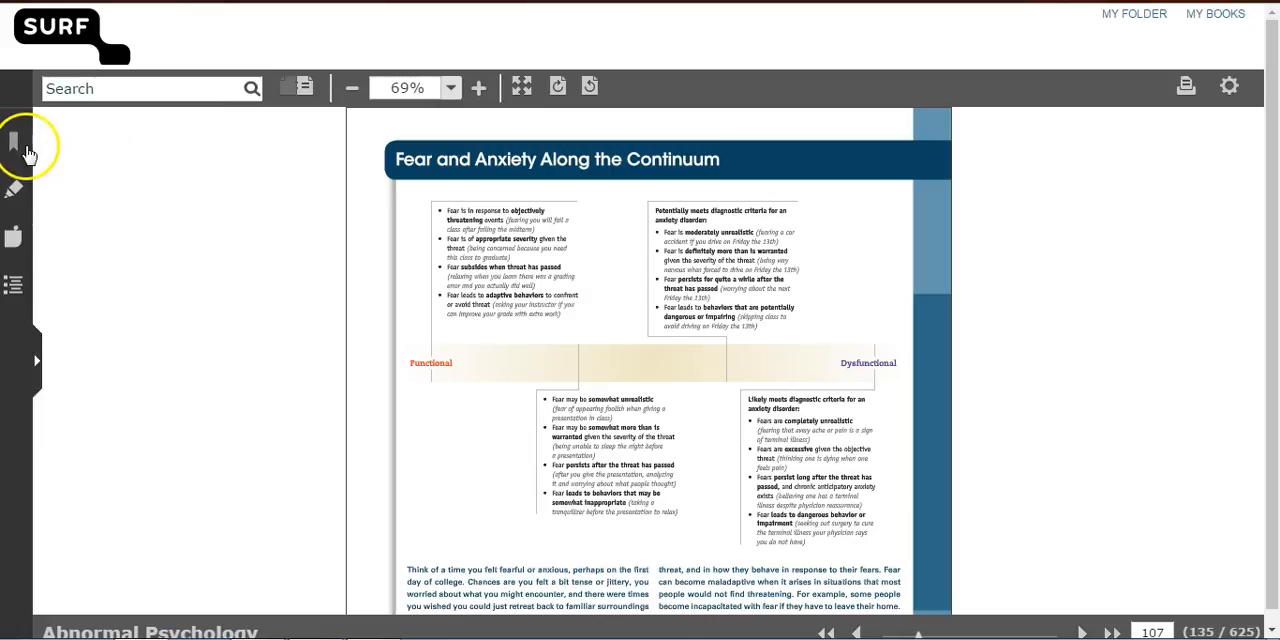
- Add a bookmark for page 107 and save it in My Bookmarks
left_click(14, 140)
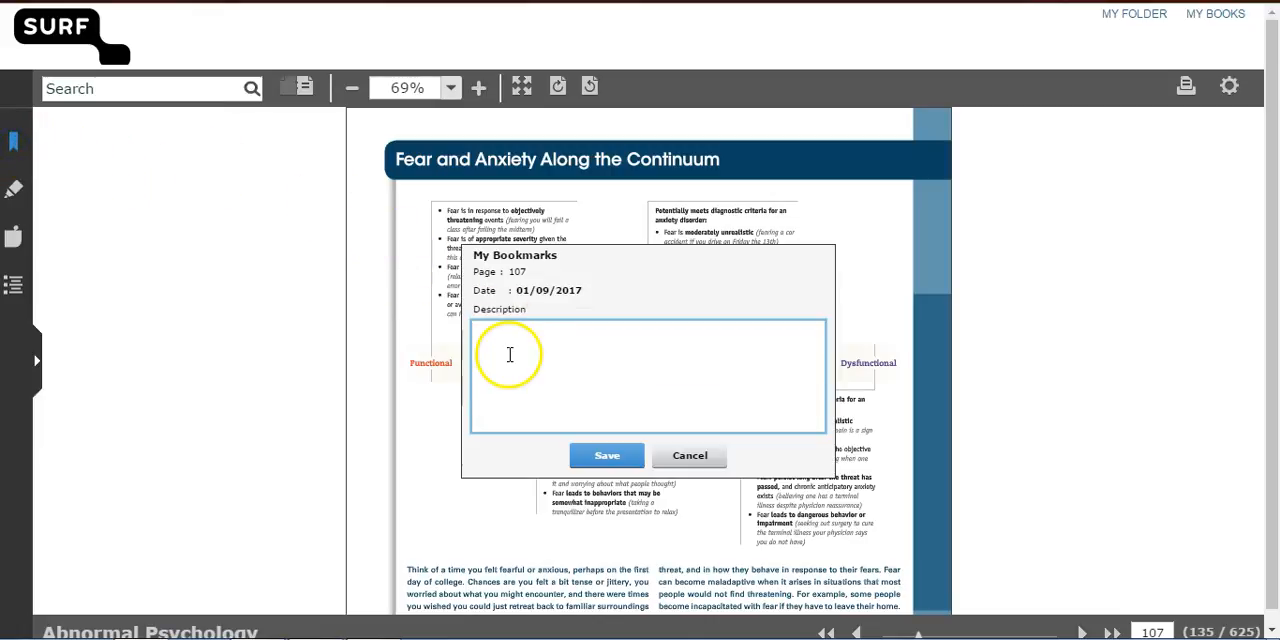
left_click(689, 455)
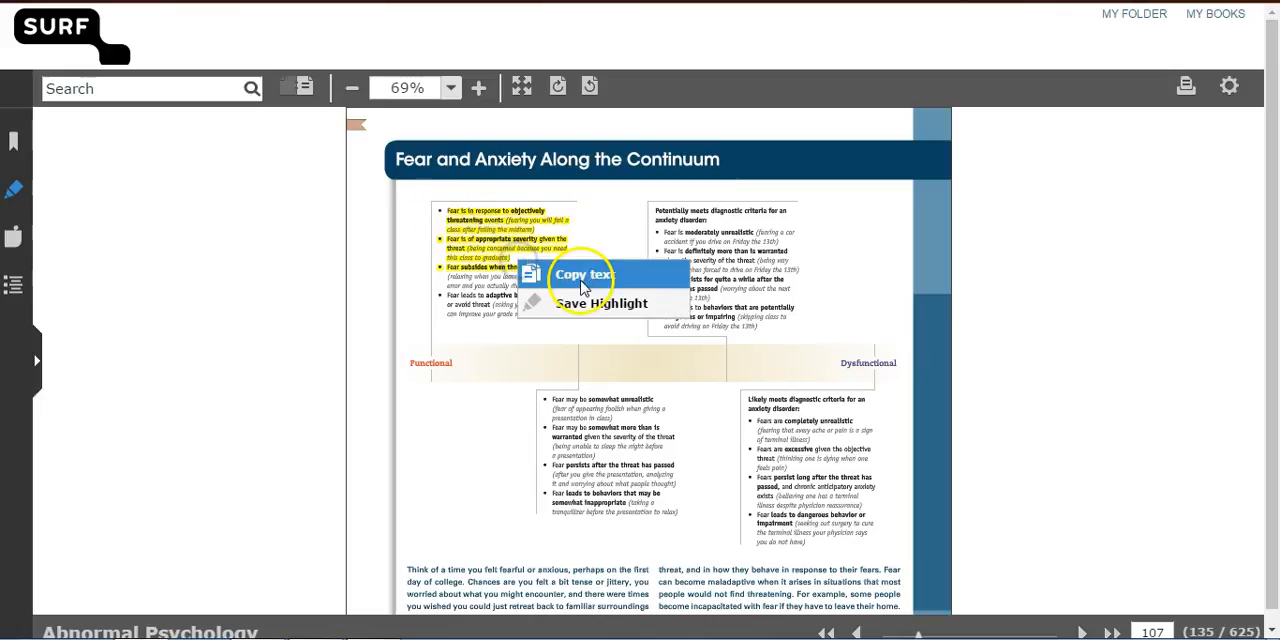
mouse_move(583, 303)
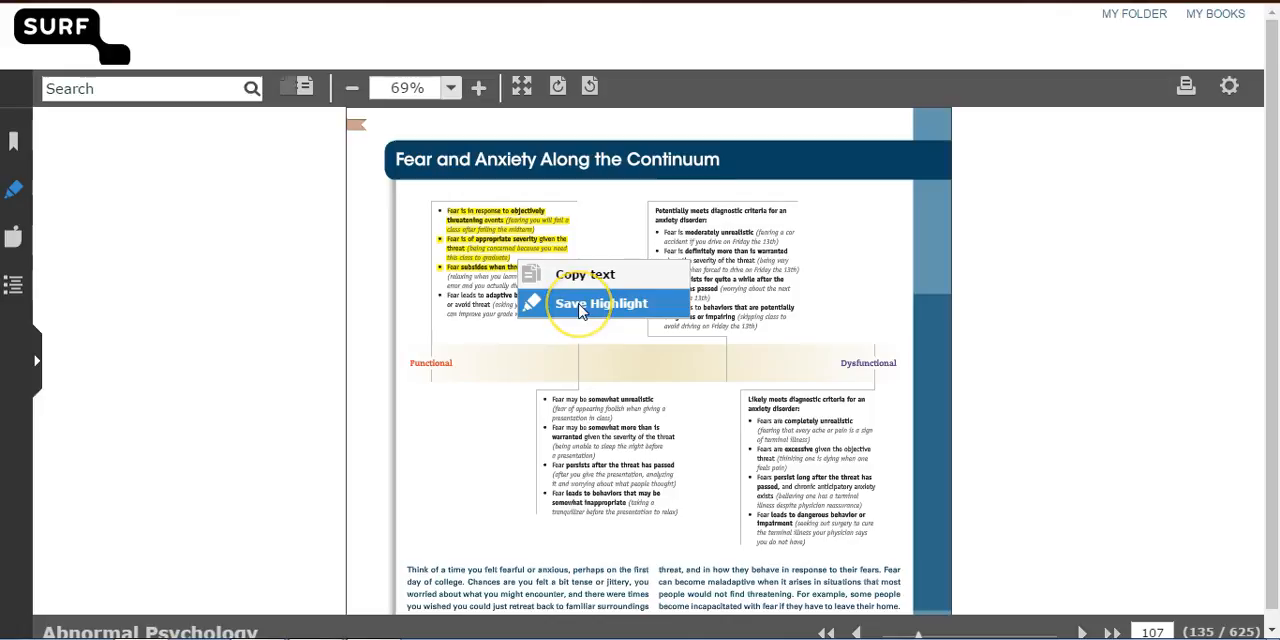
mouse_move(584, 274)
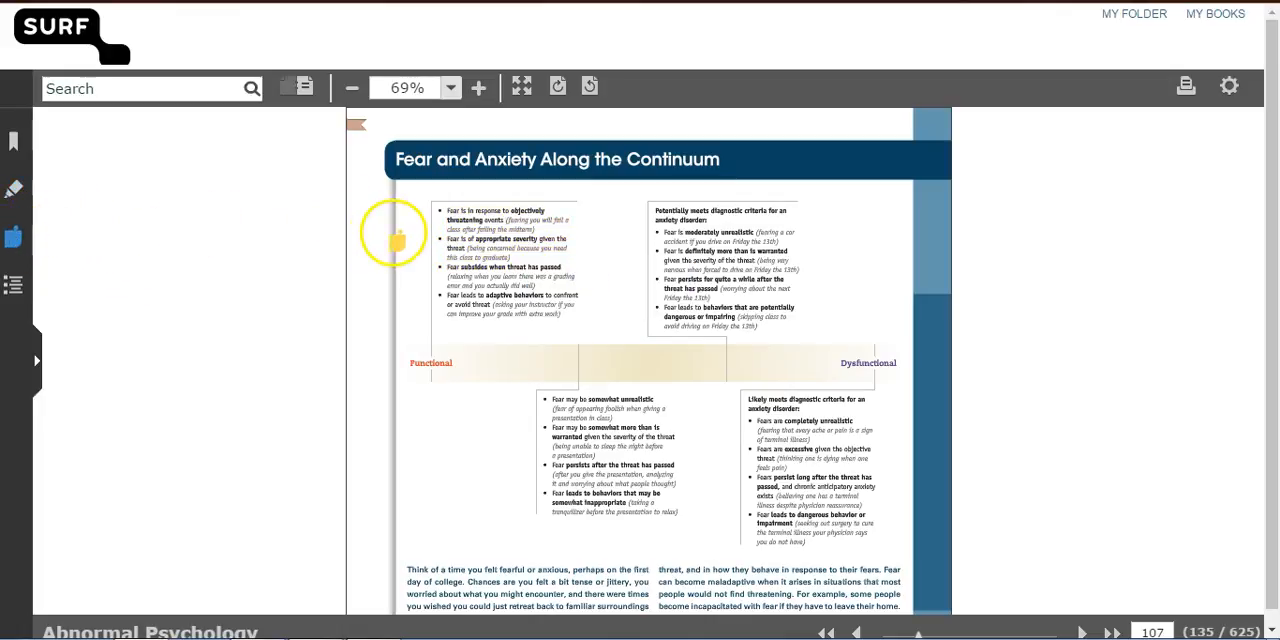
- Place a note with description 'Class' beside page 107's first bullet and save it
left_click(395, 240)
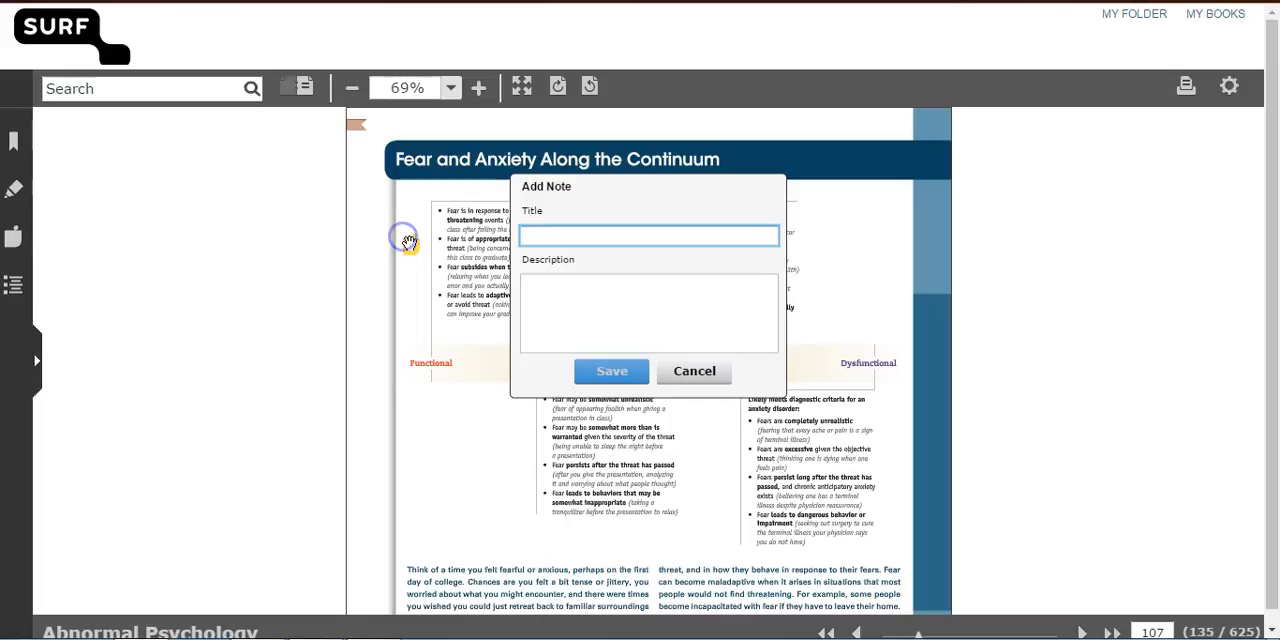
left_click(648, 312)
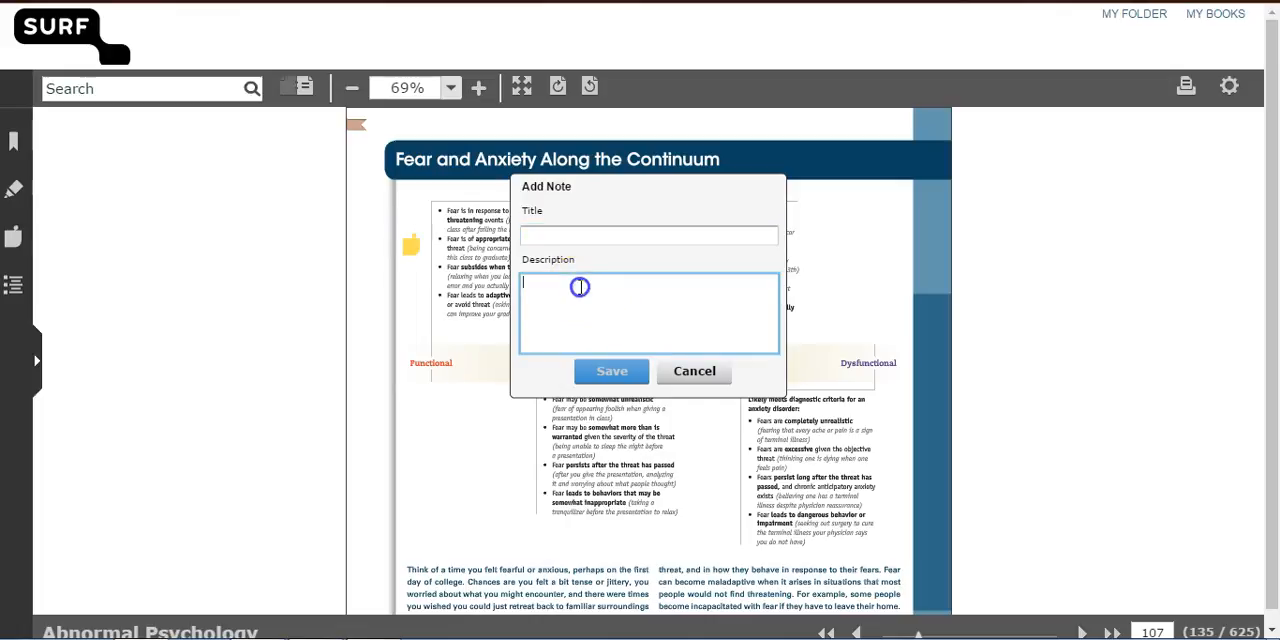
type("Class")
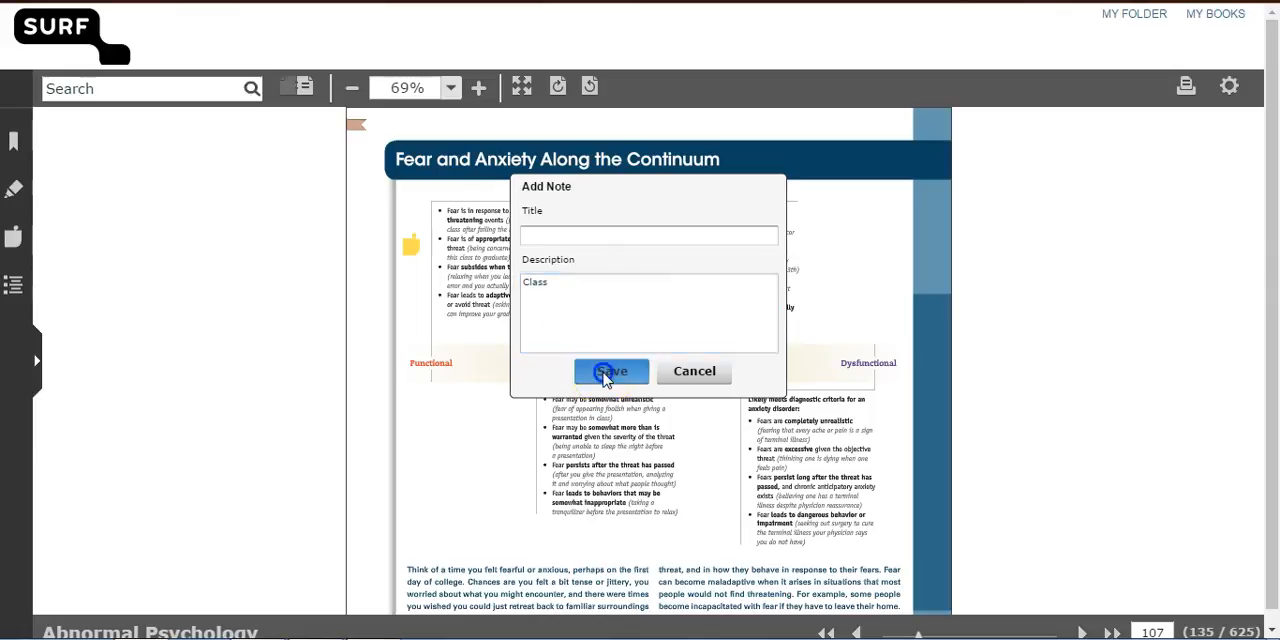
left_click(611, 371)
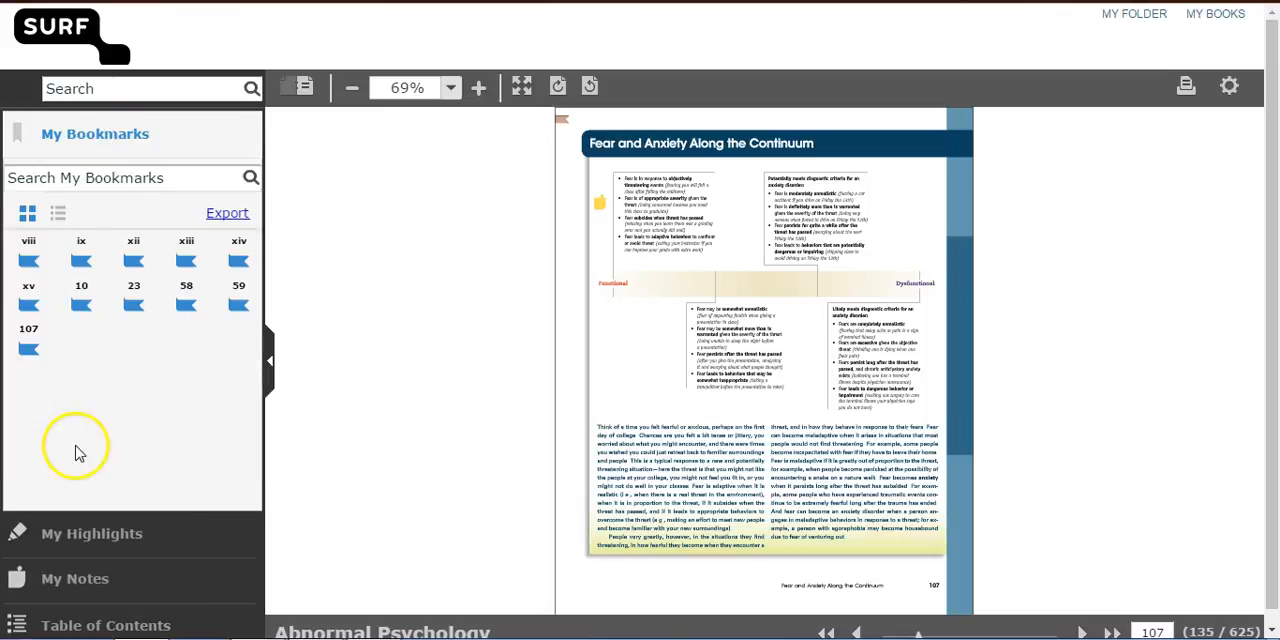
- Open My Notes to list the notes on pages xiv, 23 and 107
left_click(91, 533)
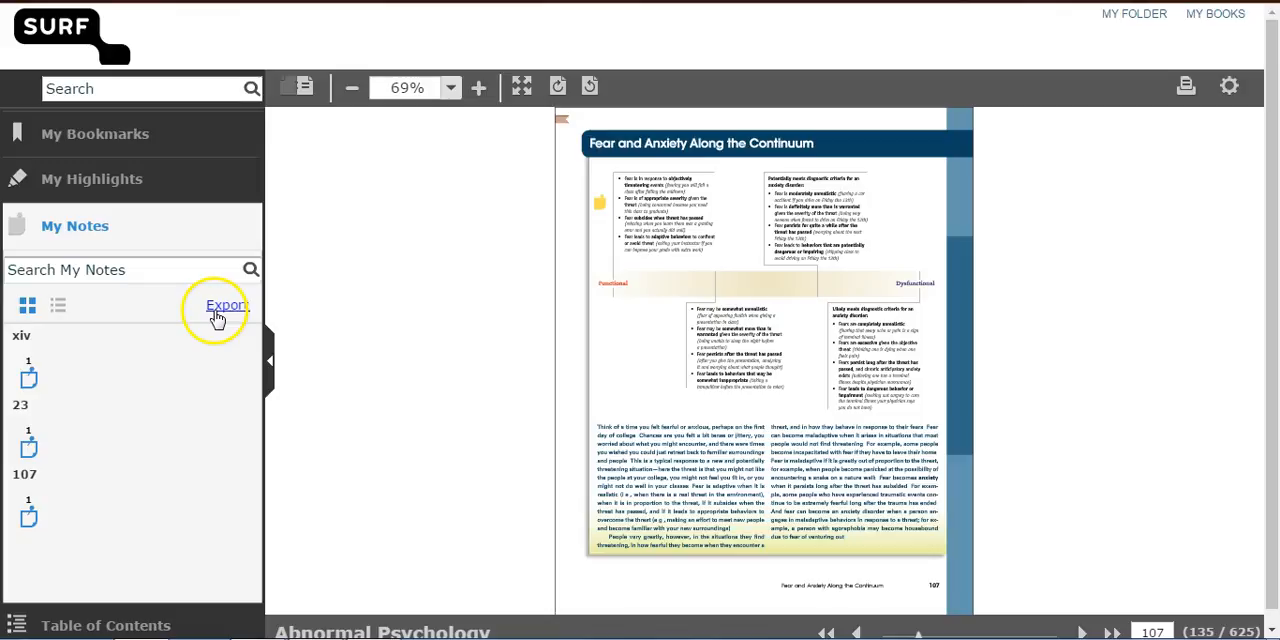
mouse_move(883, 277)
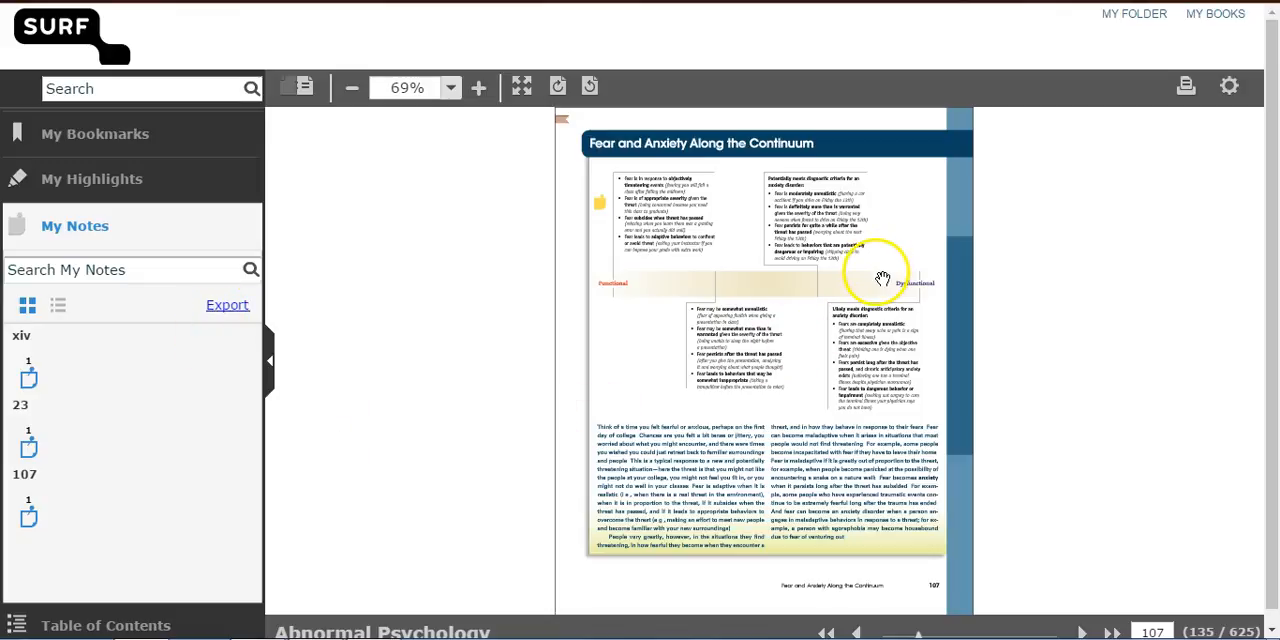
mouse_move(1120, 52)
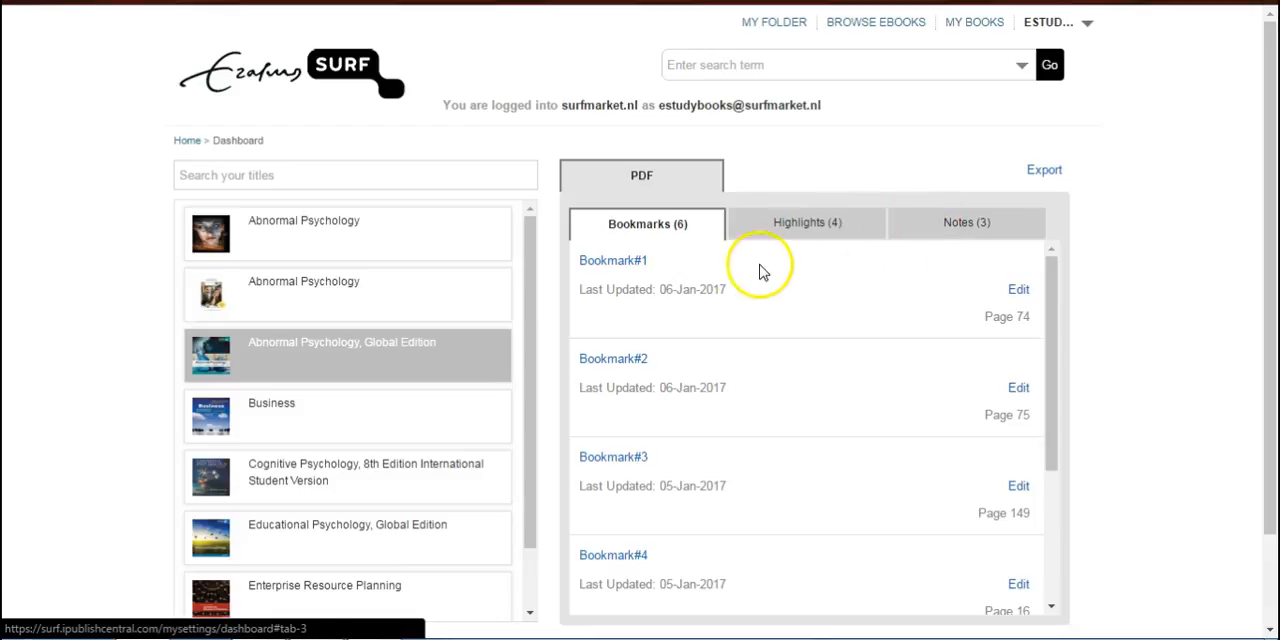
mouse_move(838, 238)
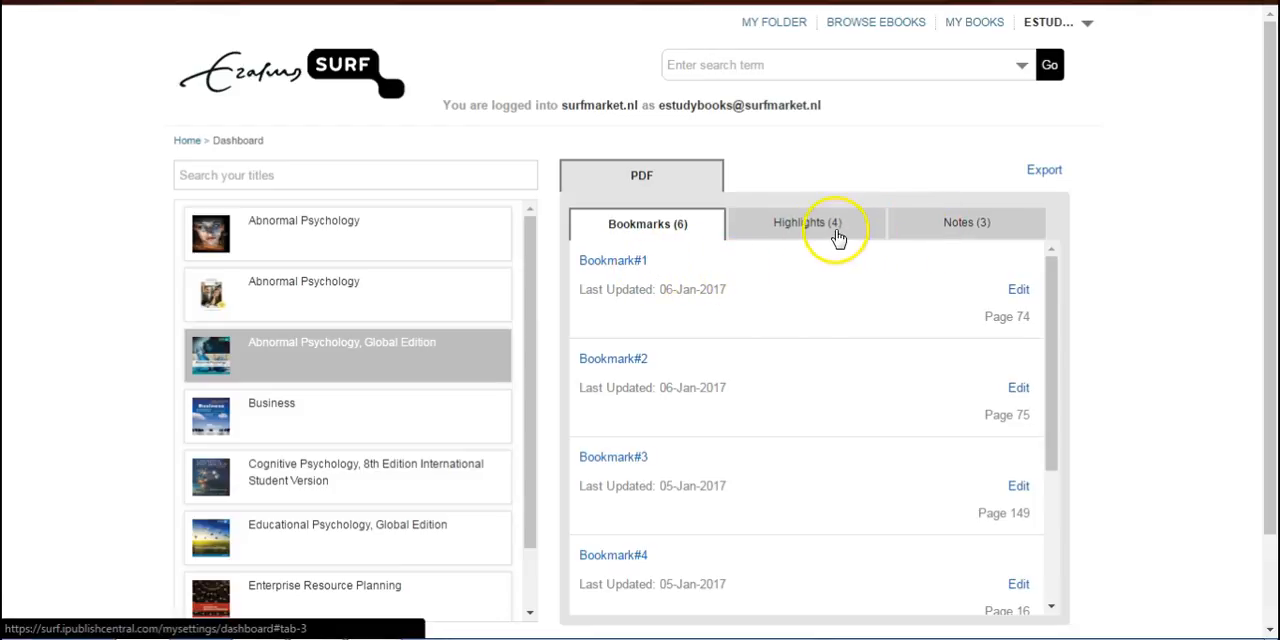
- Show the four saved highlights for Abnormal Psychology, Global Edition in My Folder
left_click(806, 222)
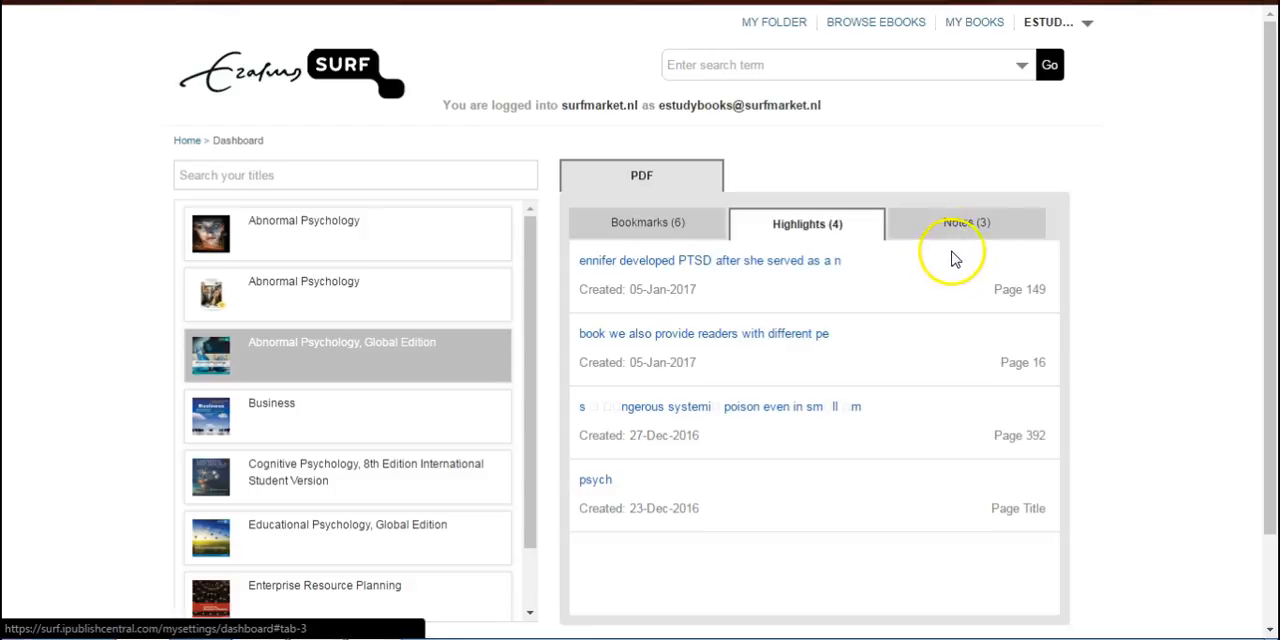